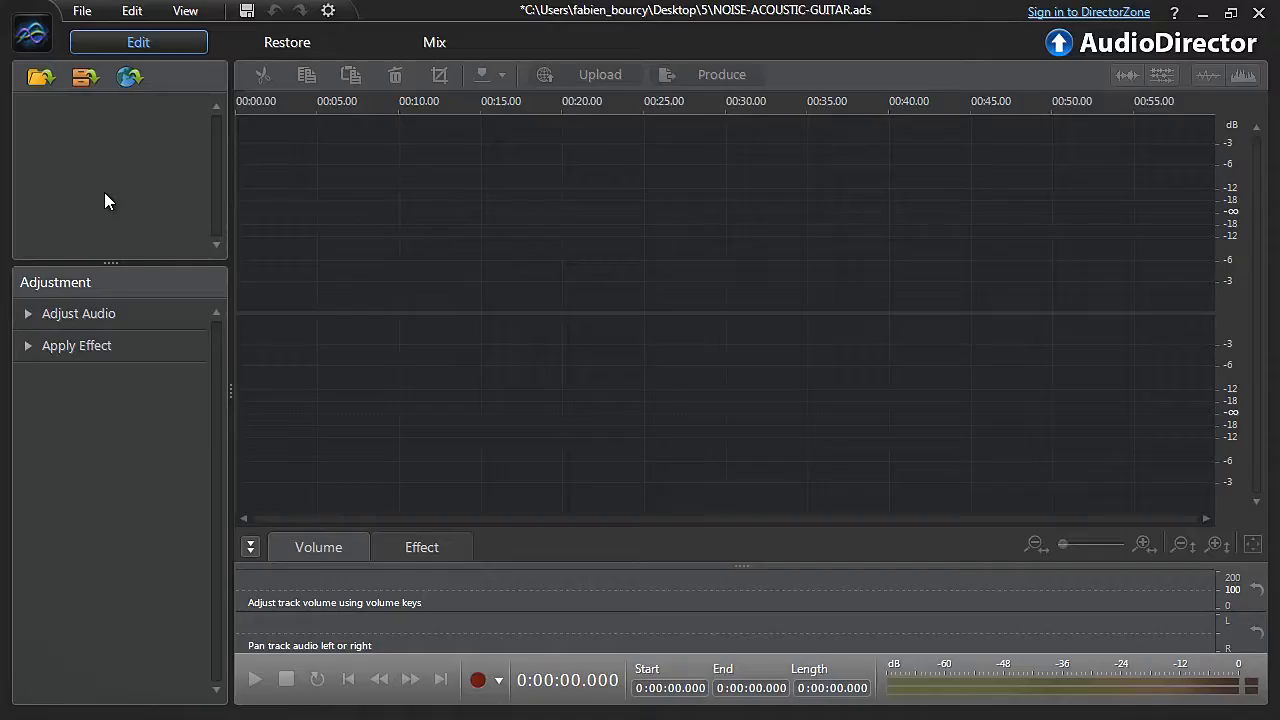
Import the ACOUSTIC-GUITAR-AUDIO-NOISE video so its stereo waveform fills the timeline.
left_click(40, 76)
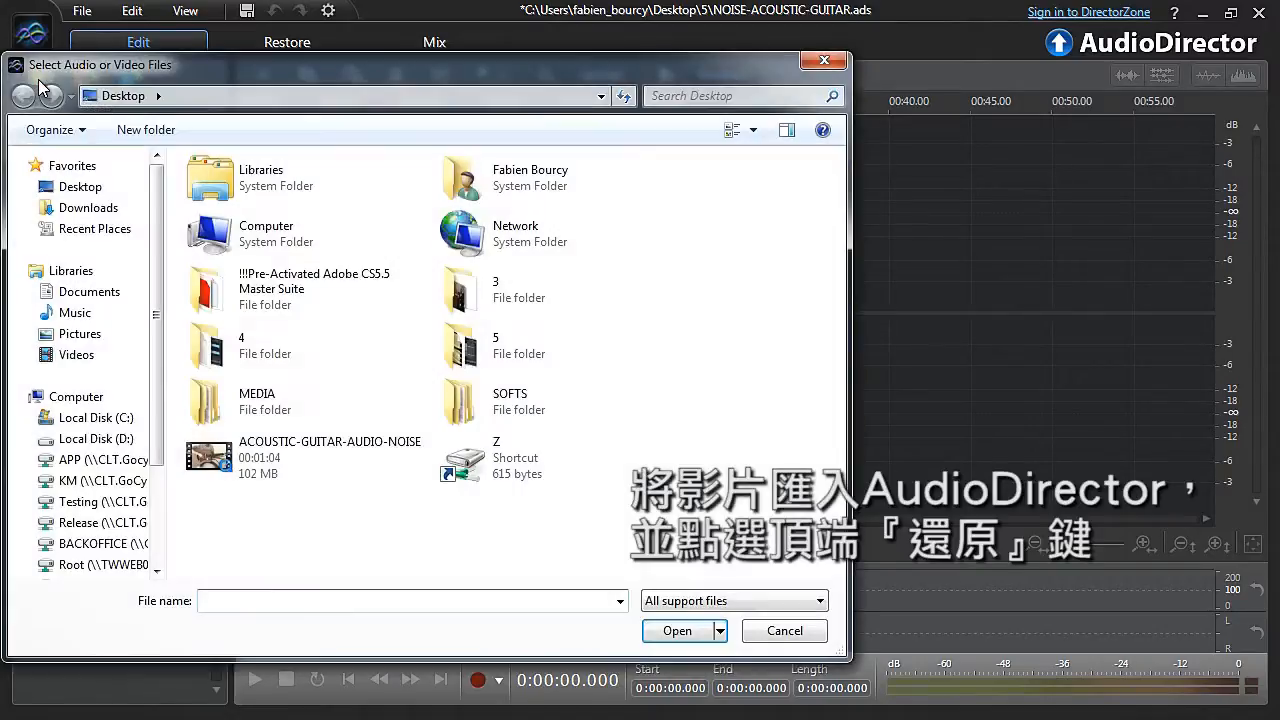
left_click(676, 630)
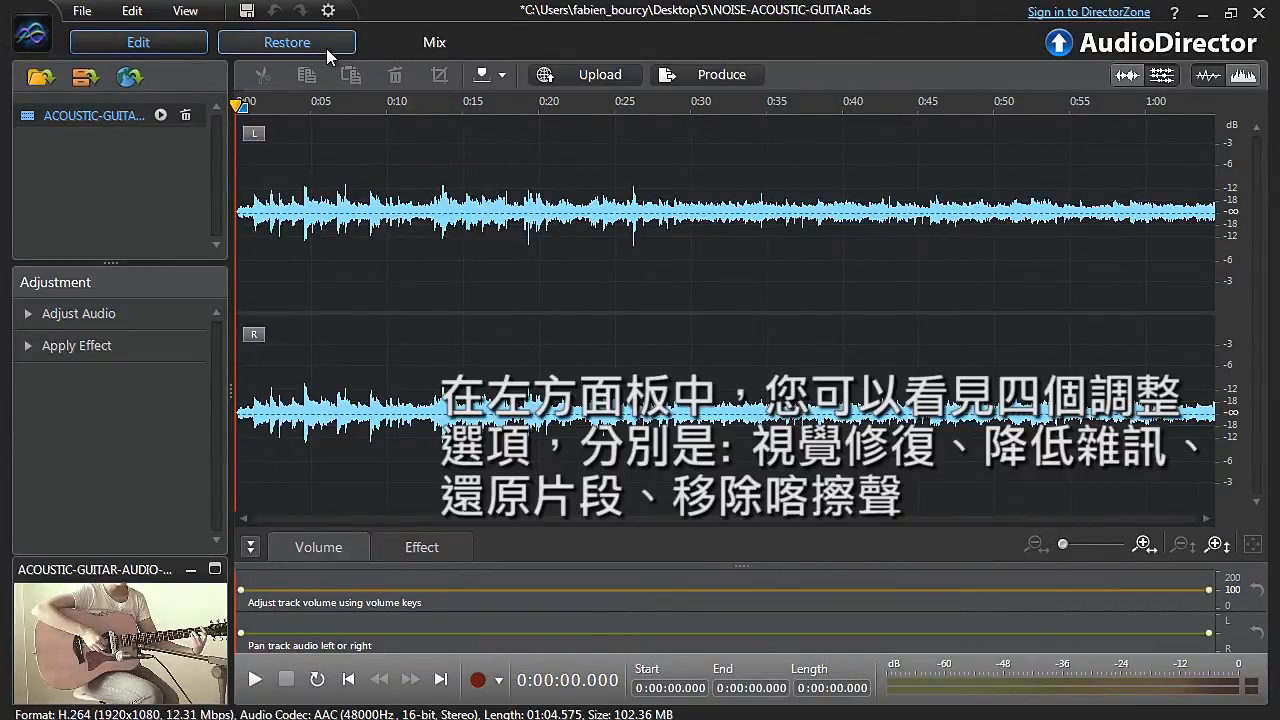
Switch to the Restore workspace listing the audio restoration tools.
left_click(286, 42)
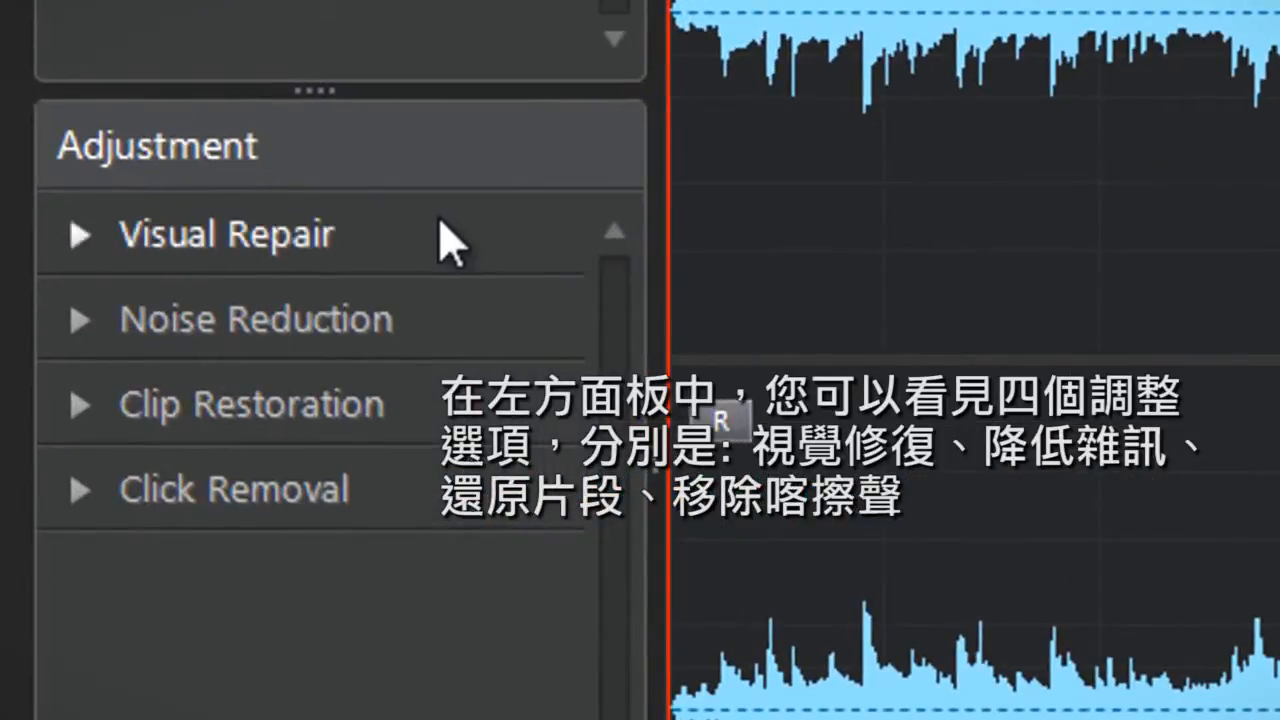
mouse_move(484, 324)
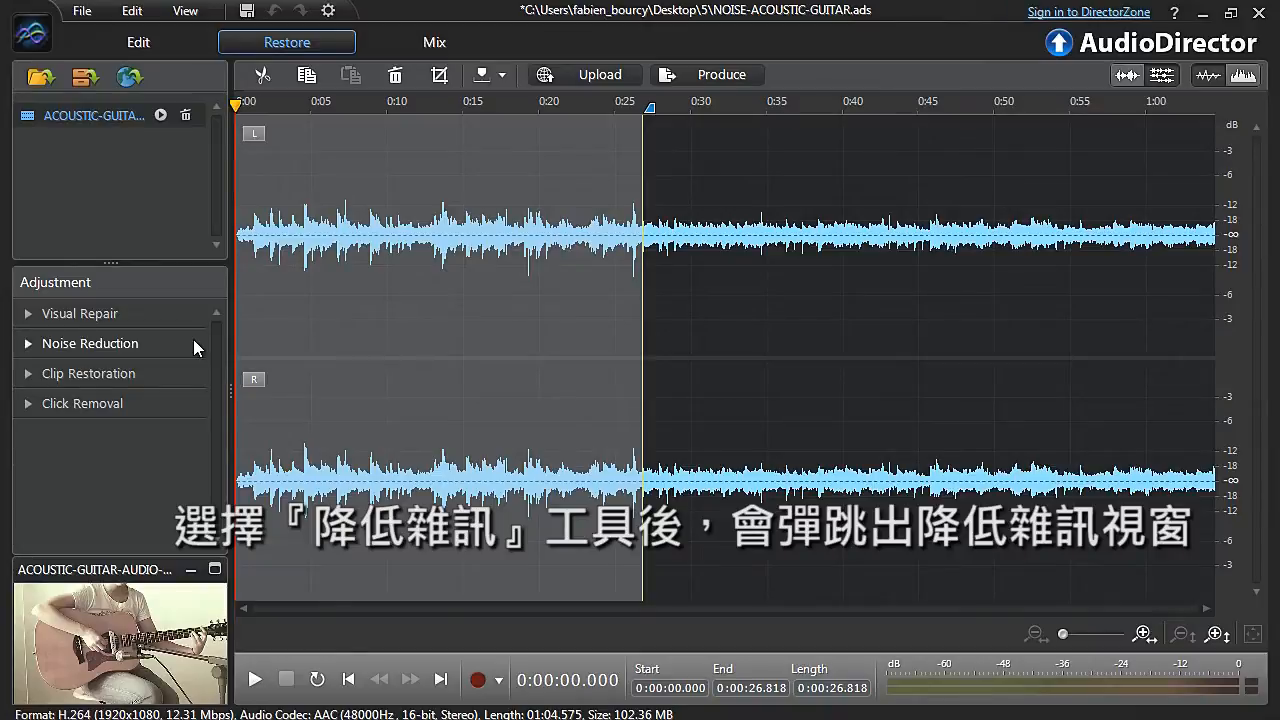
Analyse the selected range into a Noise Reduction noise profile.
left_click(90, 344)
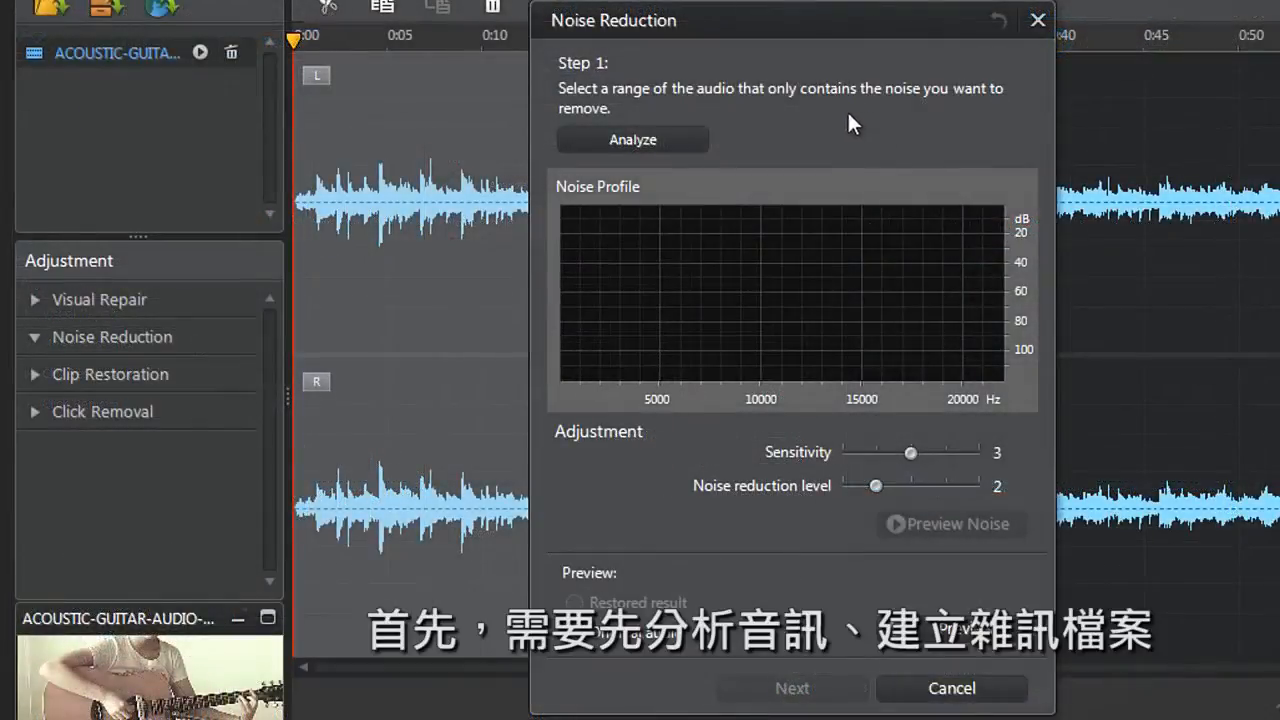
mouse_move(696, 128)
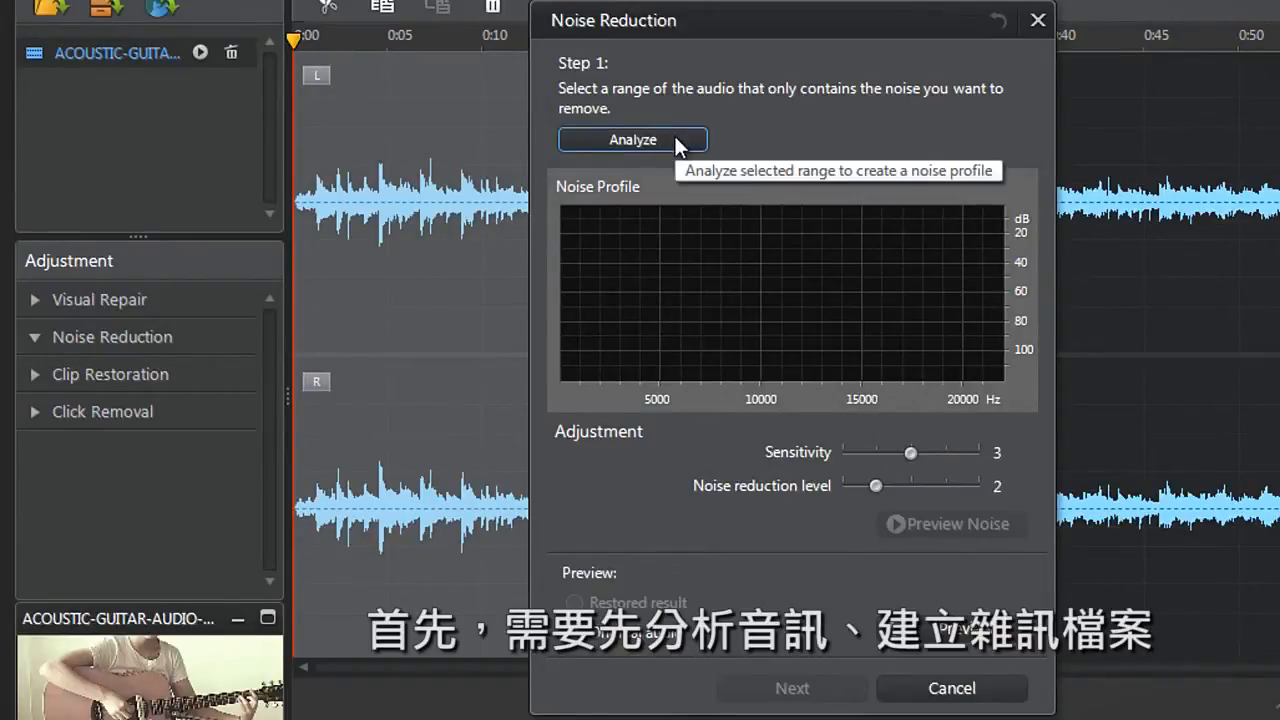
left_click(632, 140)
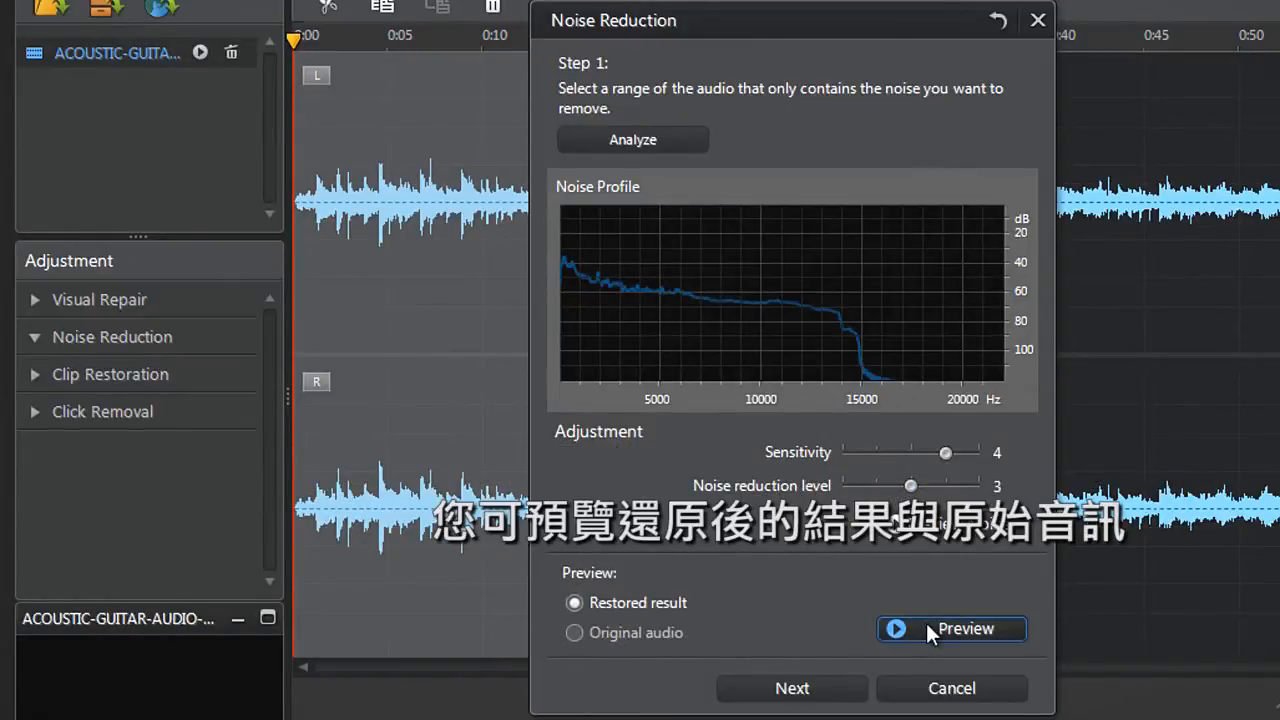
Preview the restored result, then the original audio, and stop playback.
left_click(952, 628)
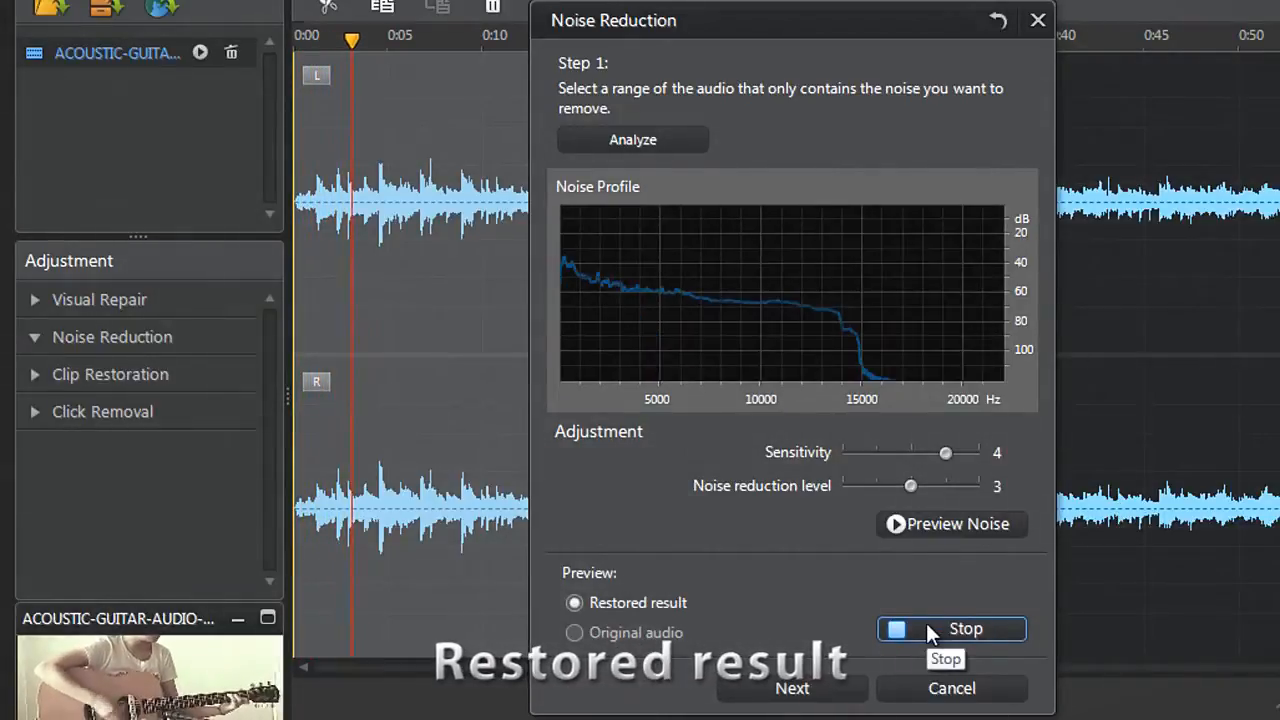
left_click(952, 628)
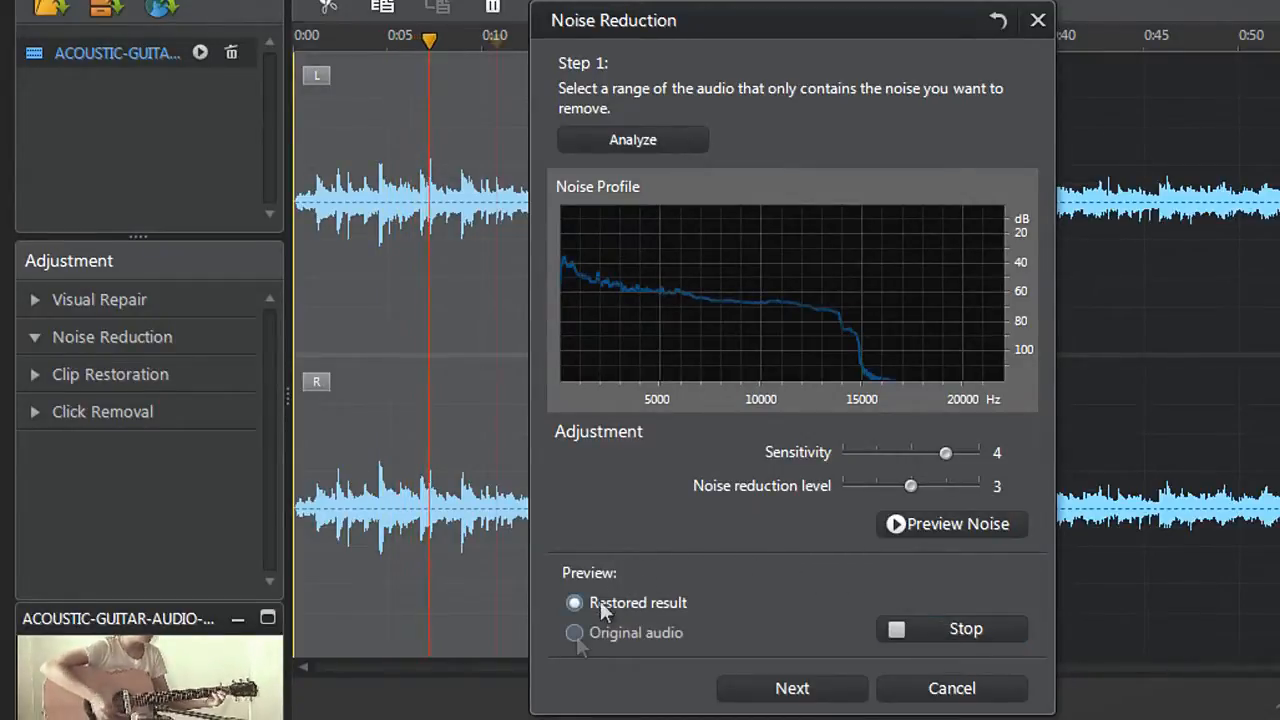
left_click(574, 632)
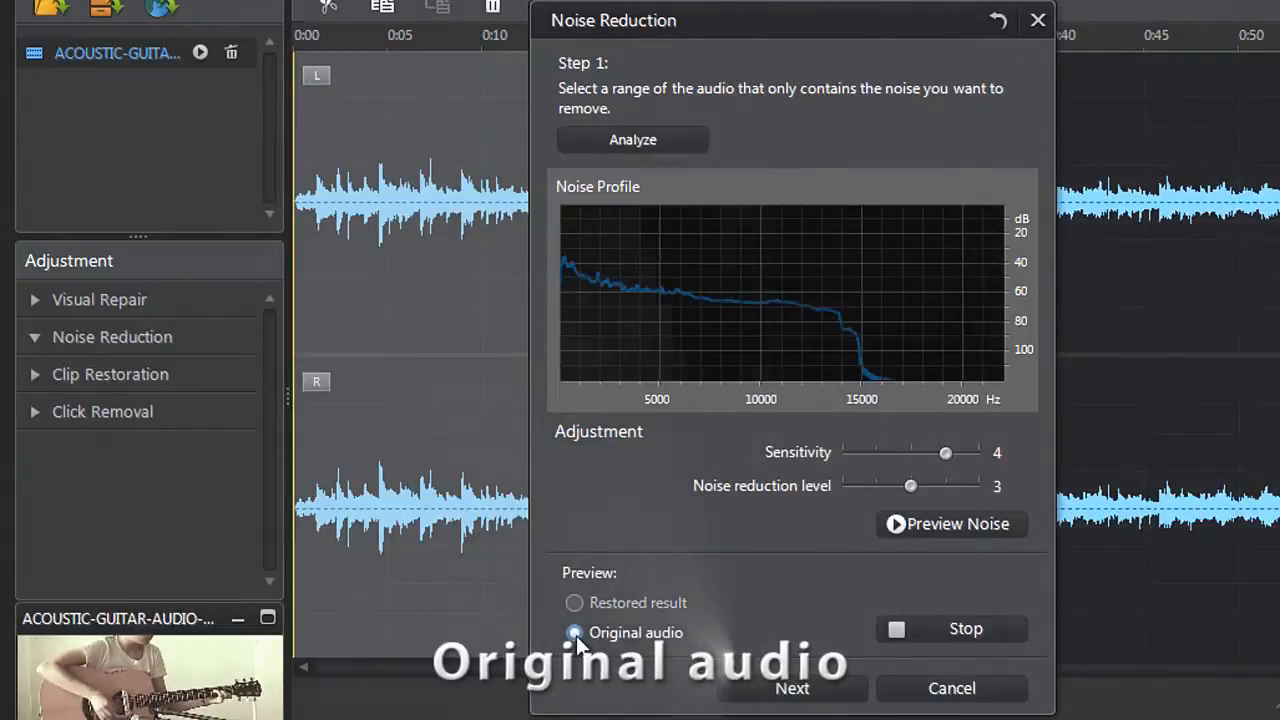
left_click(574, 632)
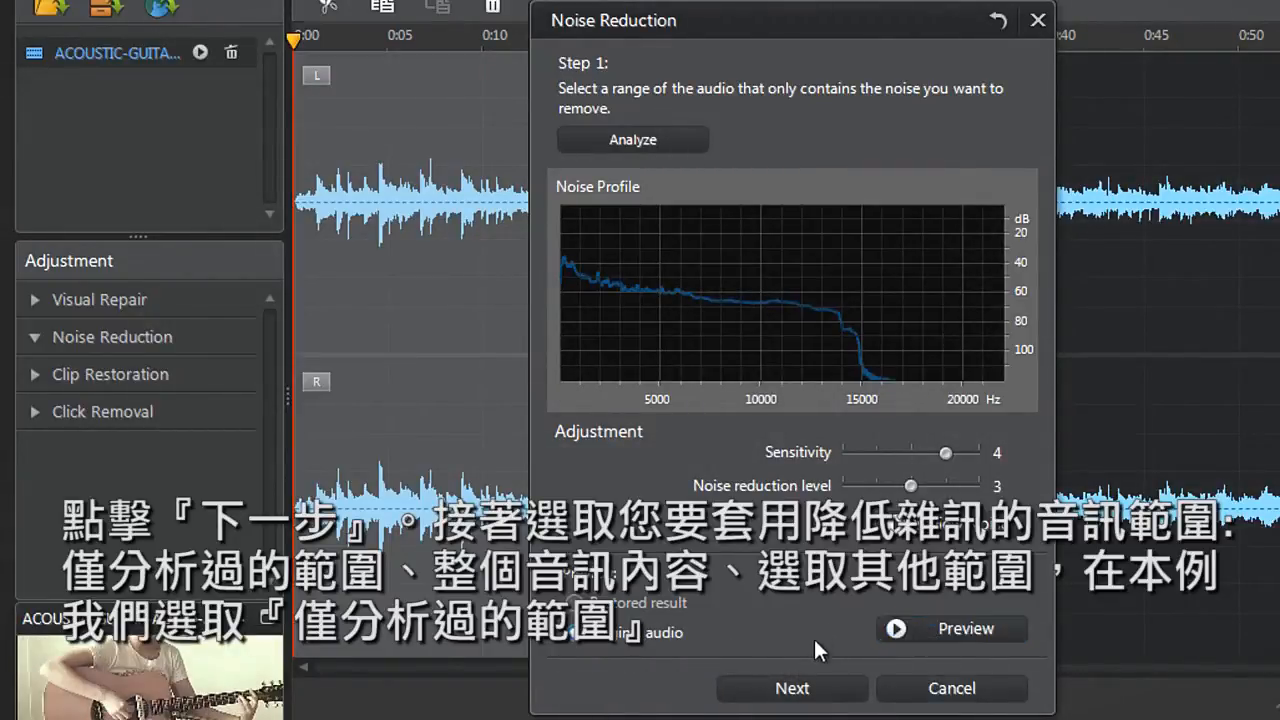
Advance Noise Reduction to step 2 with cleanup limited to the analysed range only.
left_click(792, 688)
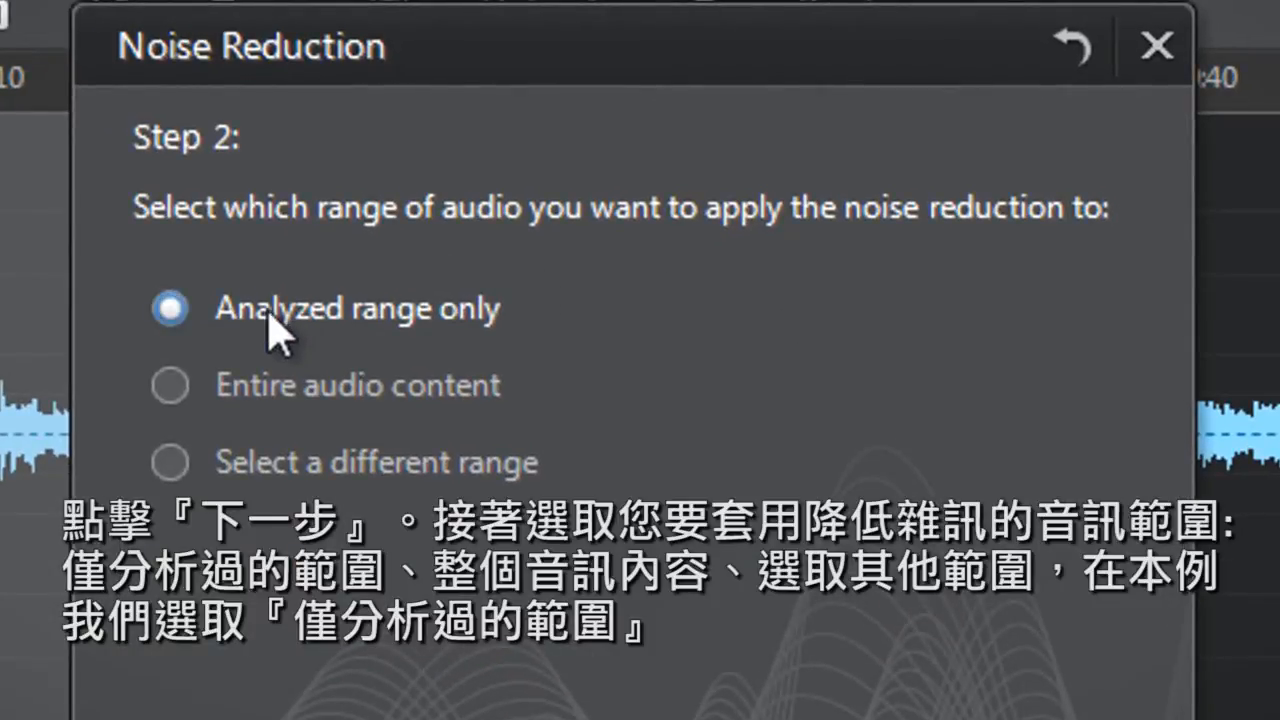
left_click(170, 384)
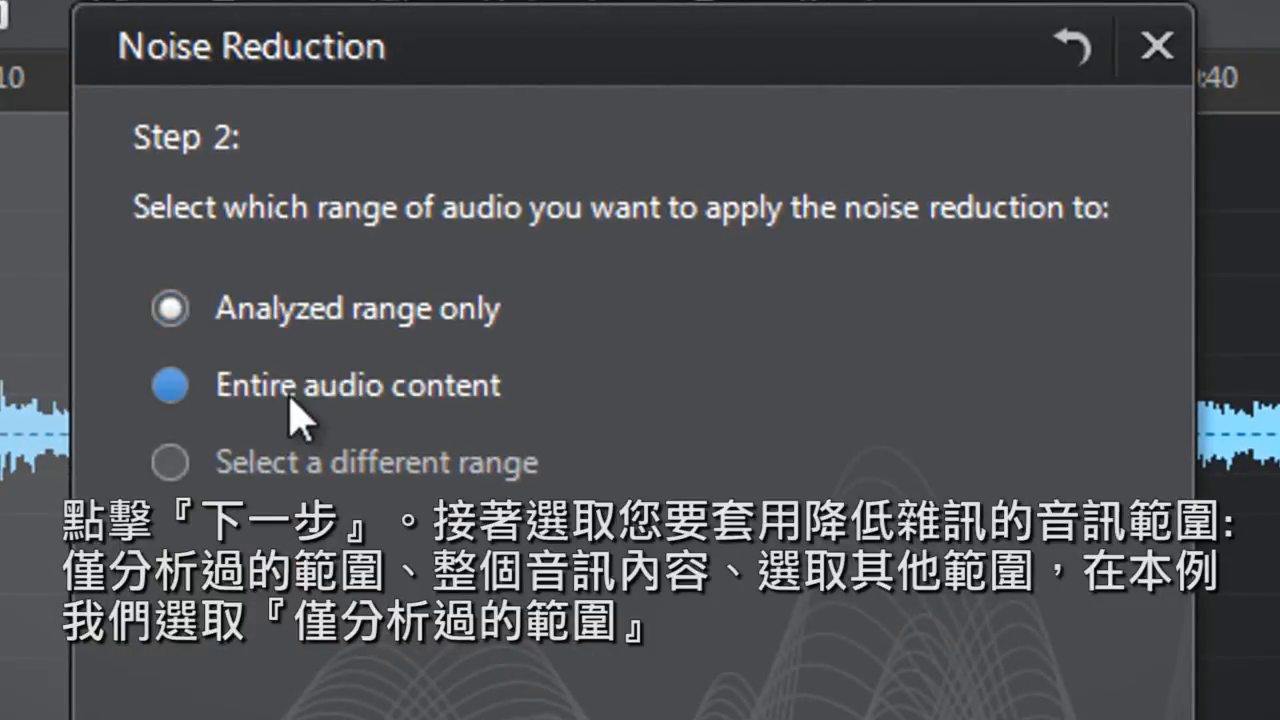
left_click(168, 460)
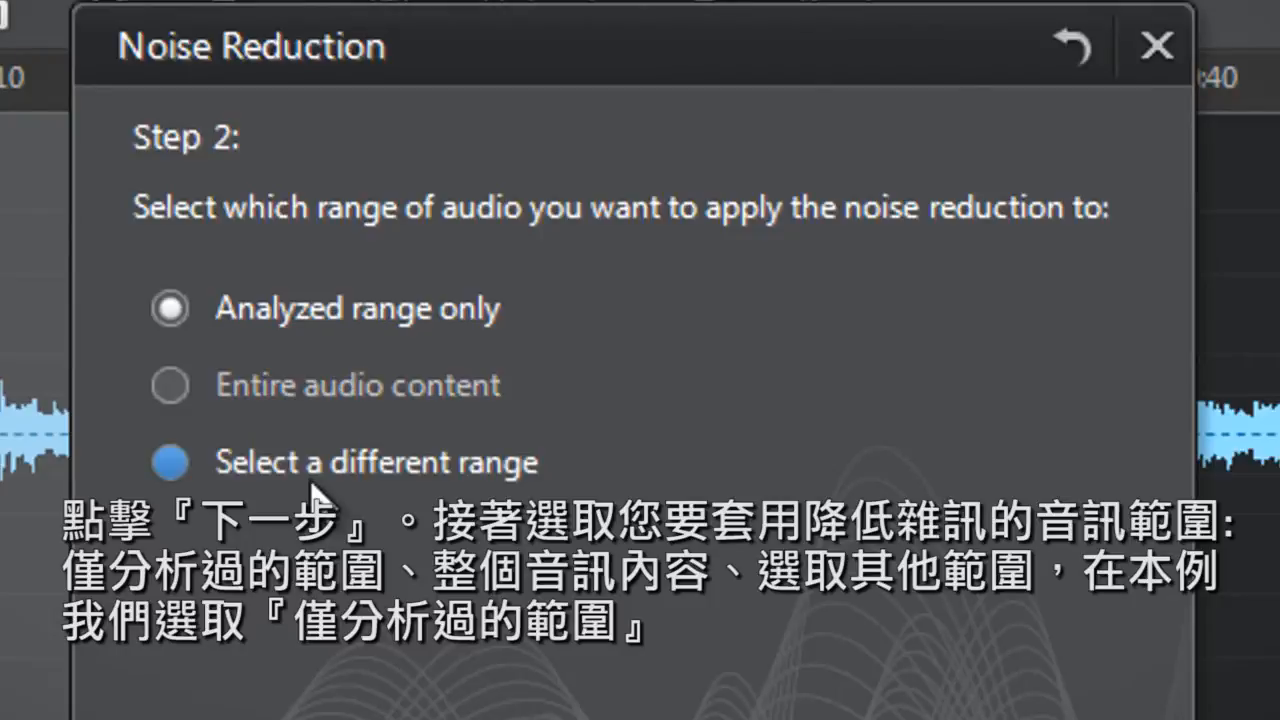
left_click(168, 308)
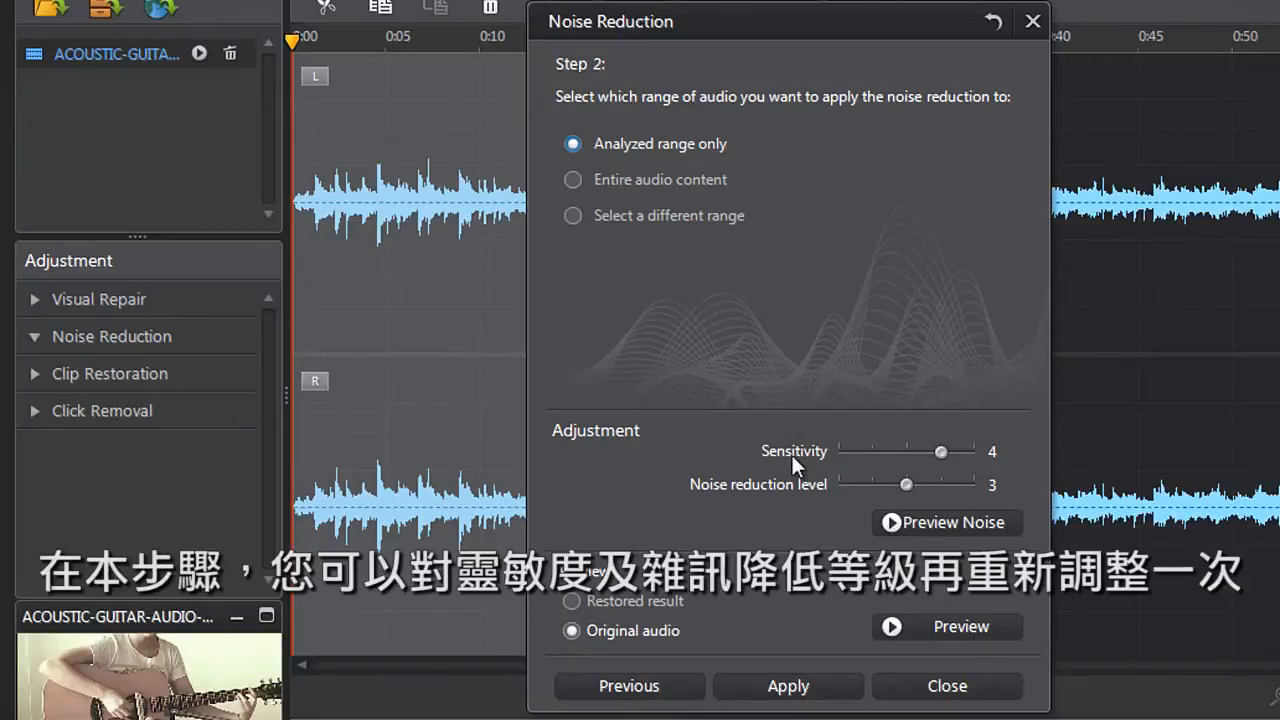
mouse_move(780, 508)
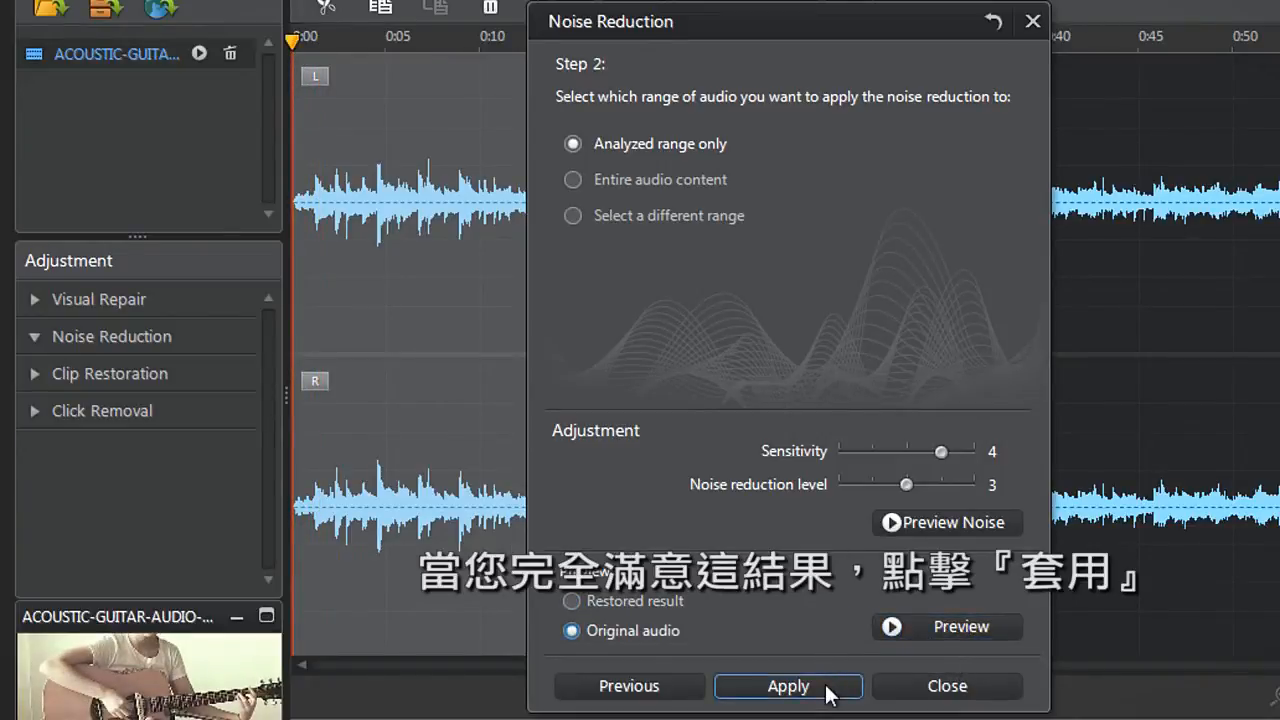
Apply the noise reduction to the first 26.8 seconds and close Noise Reduction.
left_click(788, 686)
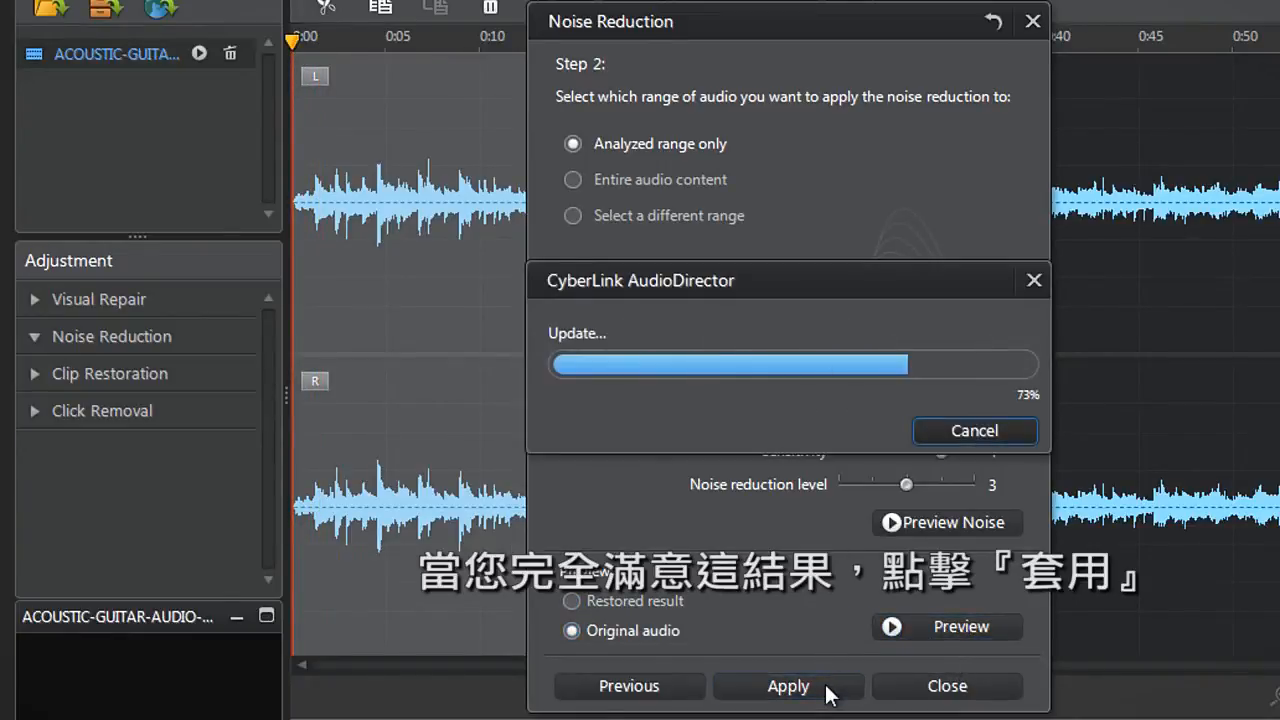
left_click(788, 686)
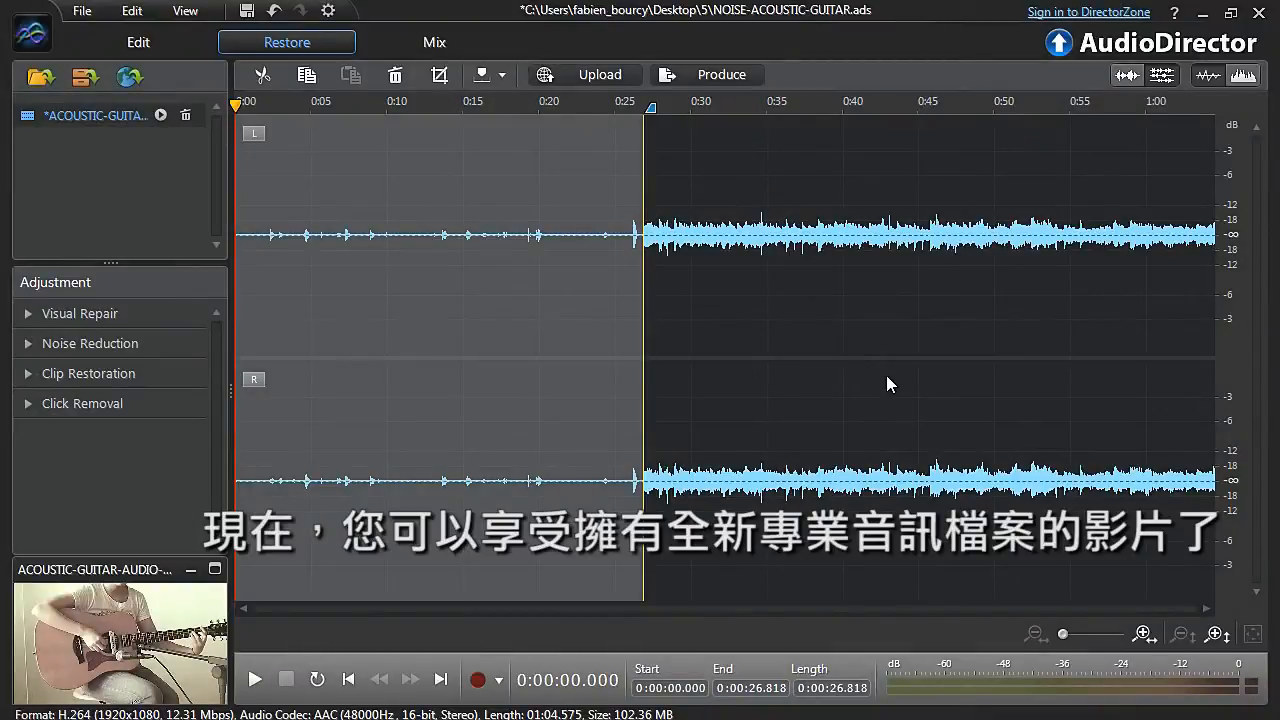